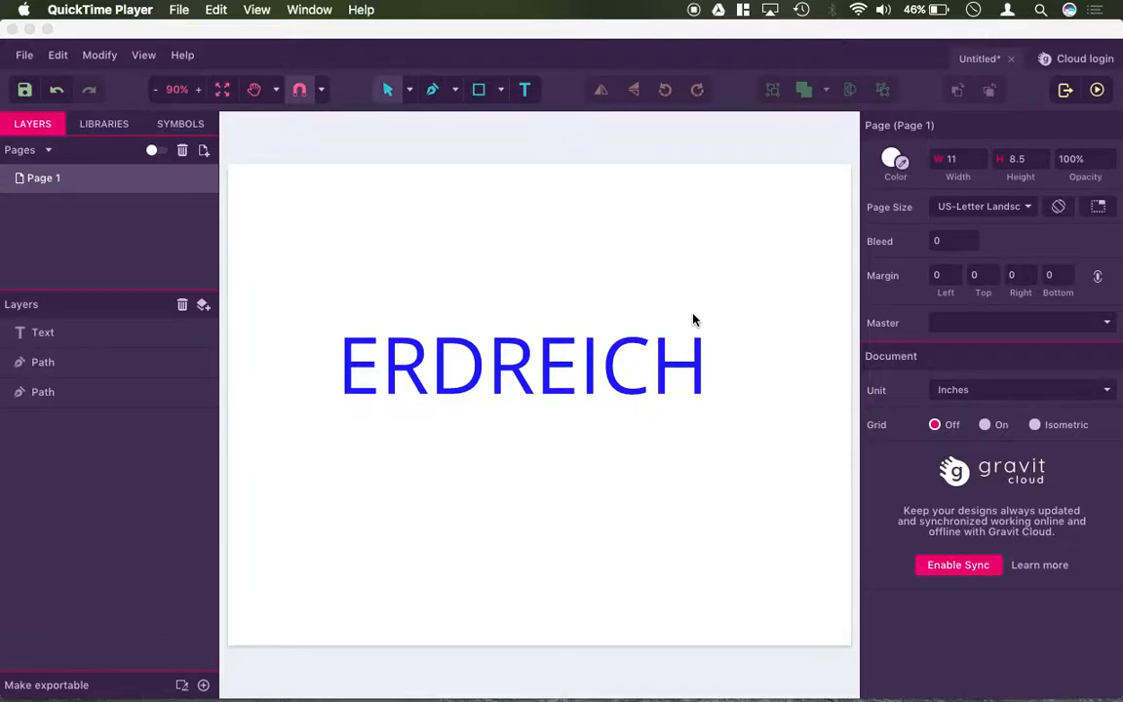
pyautogui.moveTo(579, 366)
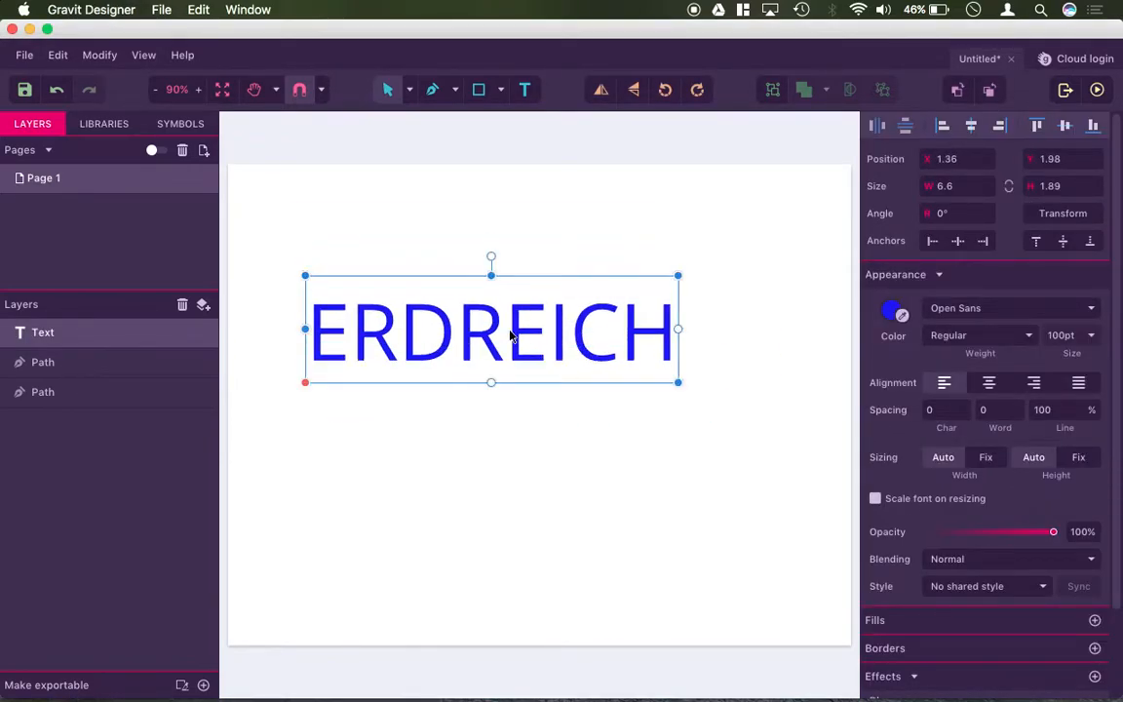
# Switch the ERDREICH heading's typeface to Krona One from the Web Fonts list
pyautogui.click(1009, 308)
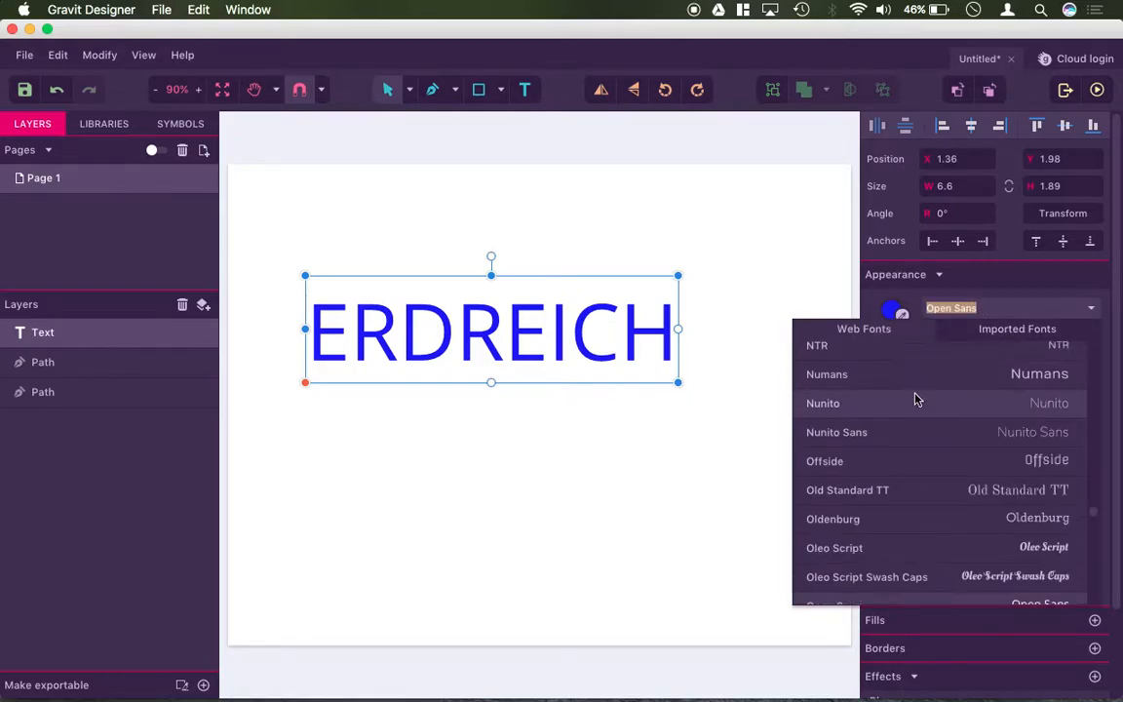
pyautogui.scroll(3)
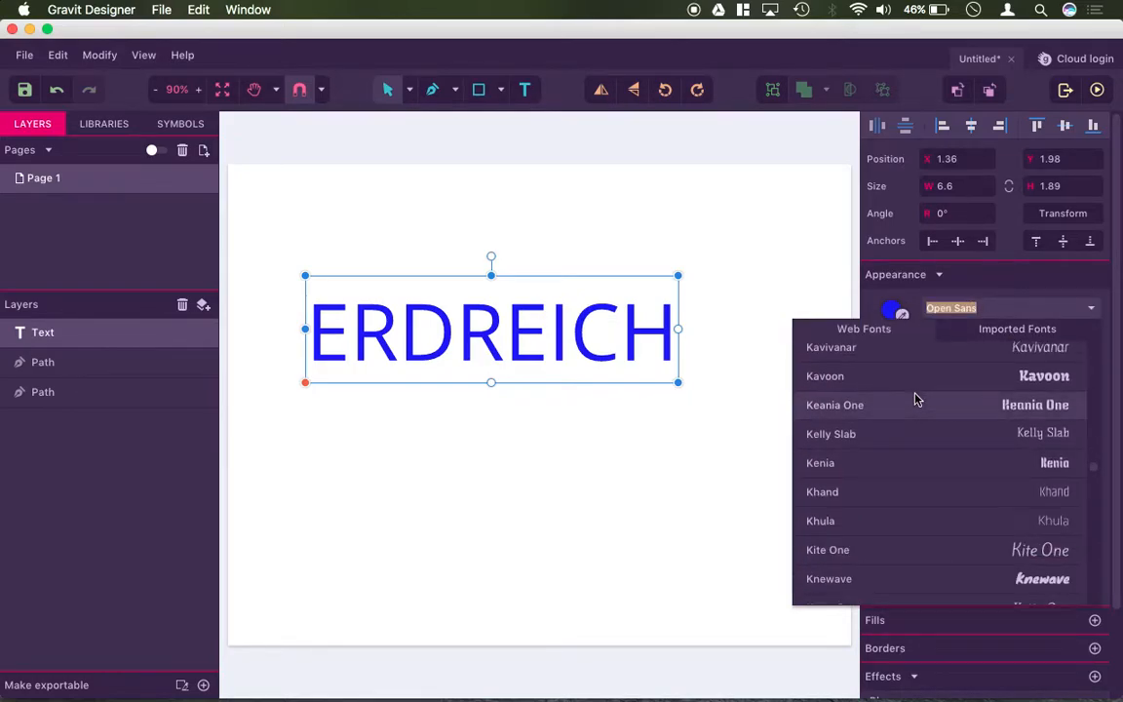
pyautogui.scroll(-3)
pyautogui.write('as')
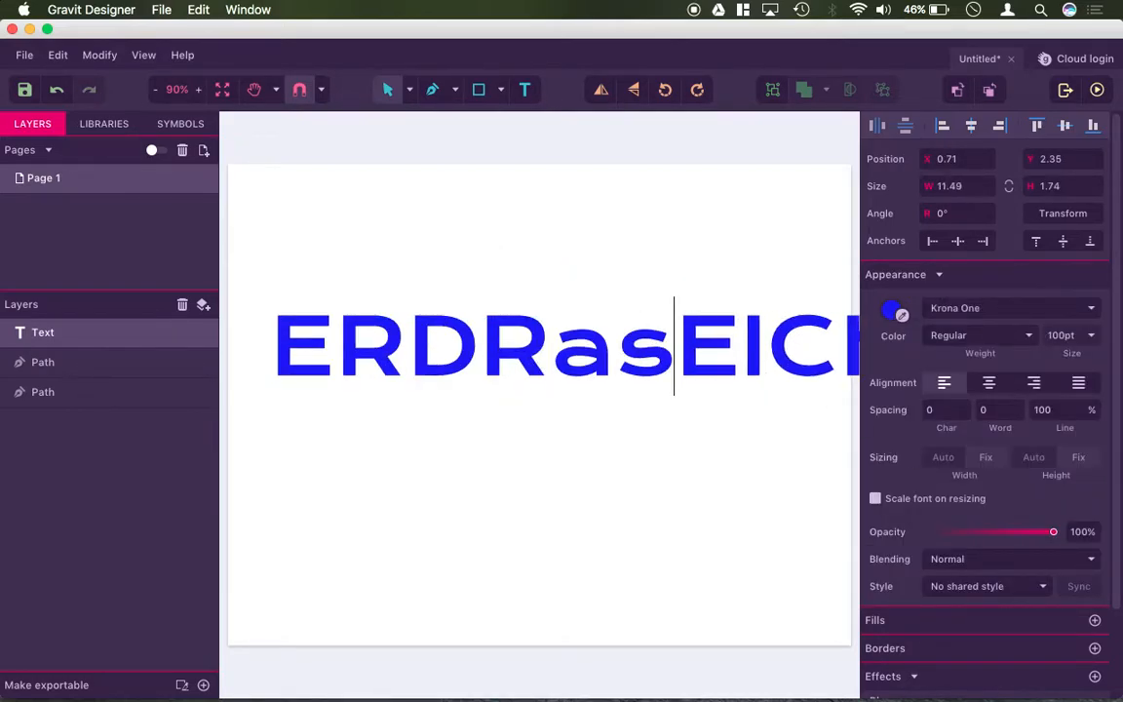
pyautogui.write('a')
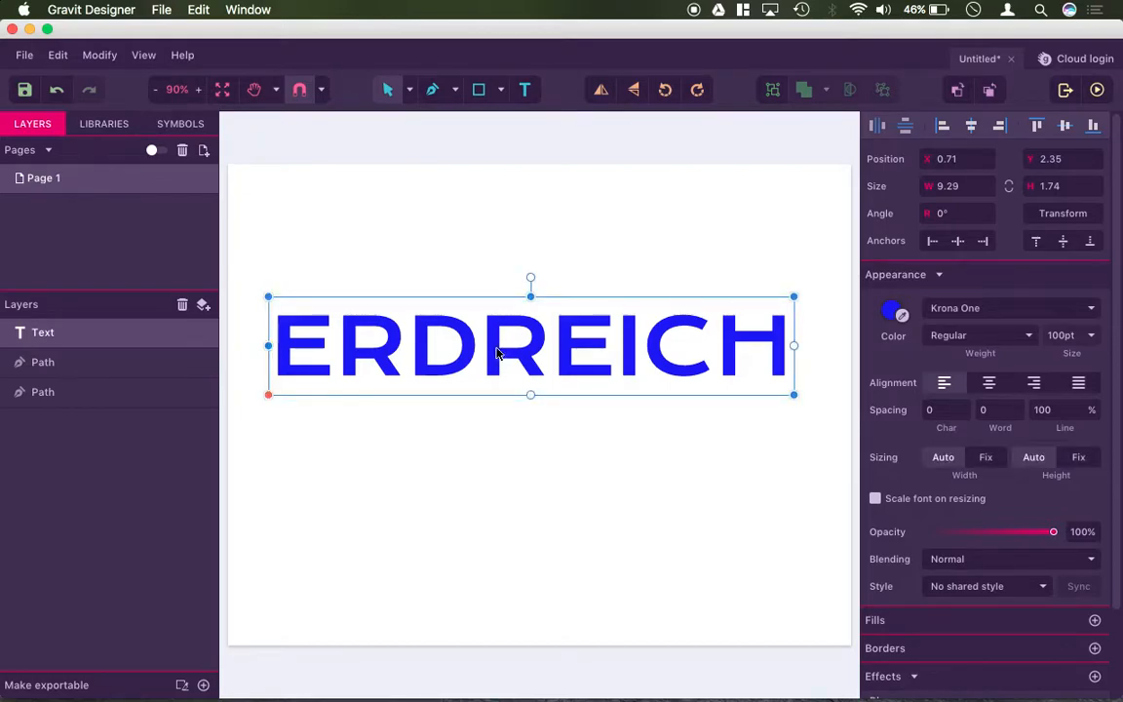
# Drag the ERDREICH text slightly higher on the page
pyautogui.moveTo(530, 344); pyautogui.dragTo(539, 301)
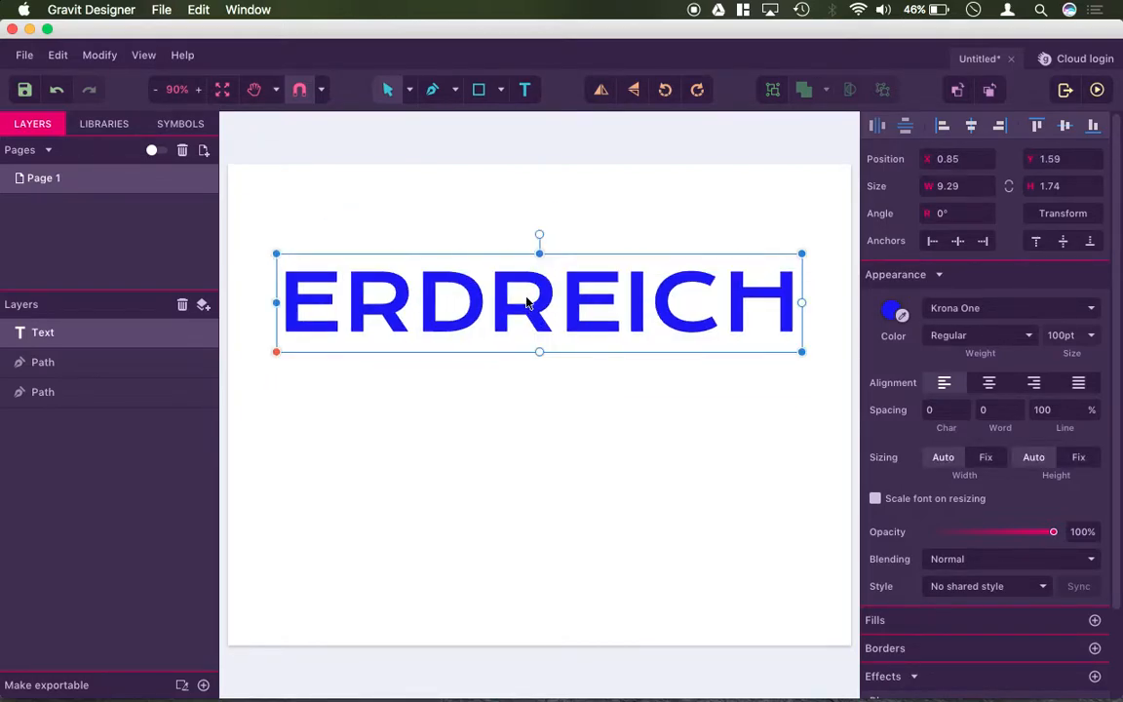
pyautogui.moveTo(539, 302); pyautogui.dragTo(534, 325)
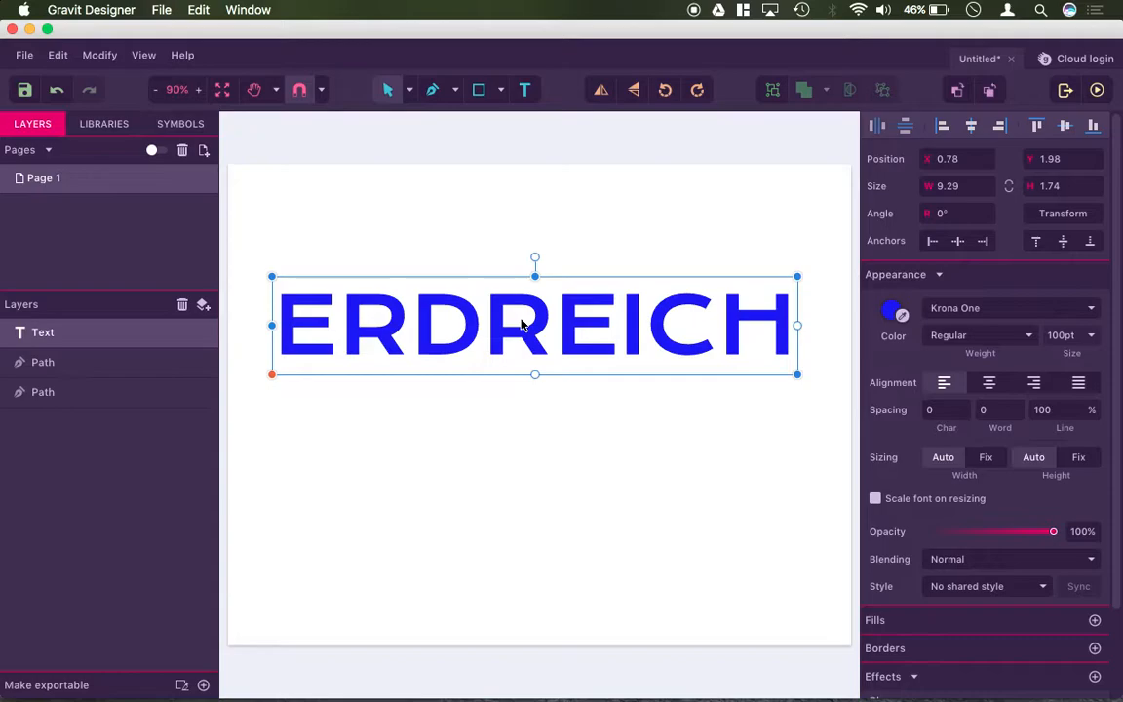
pyautogui.moveTo(517, 339)
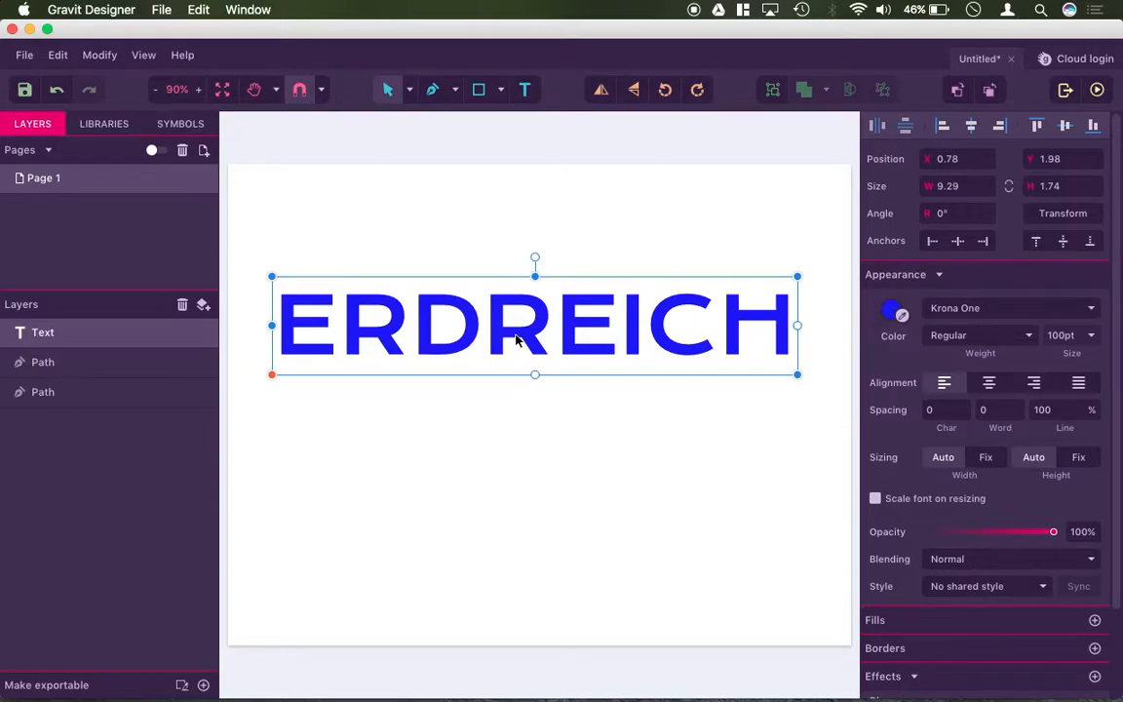
pyautogui.moveTo(382, 295)
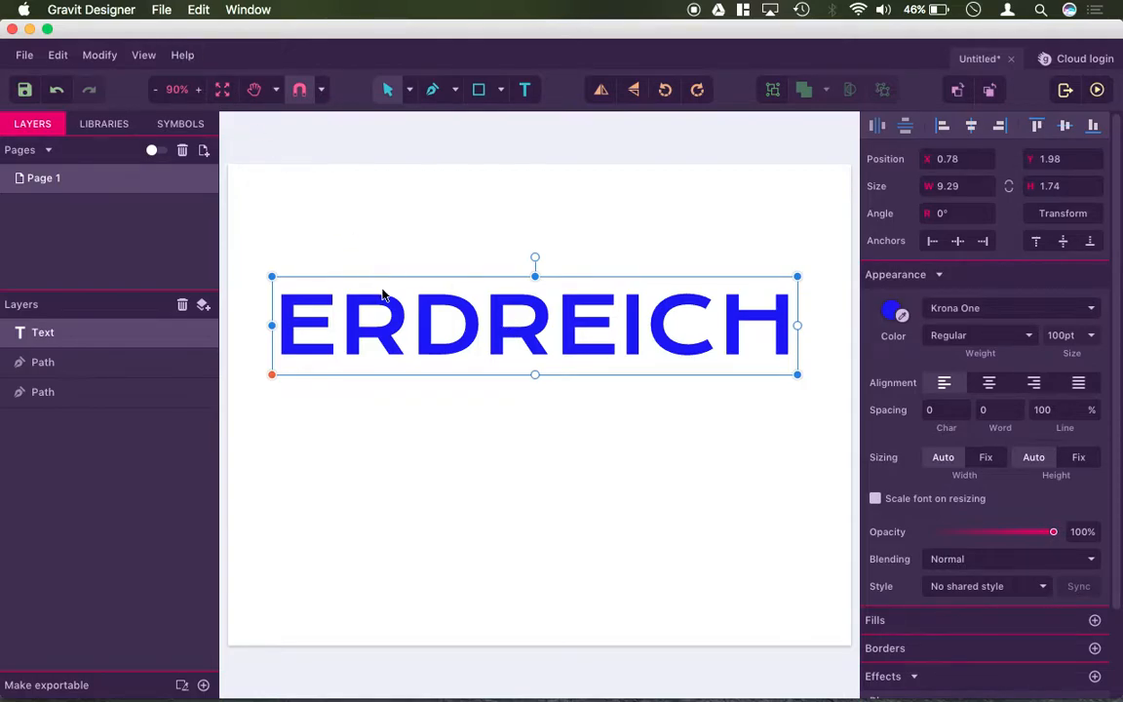
pyautogui.click(100, 54)
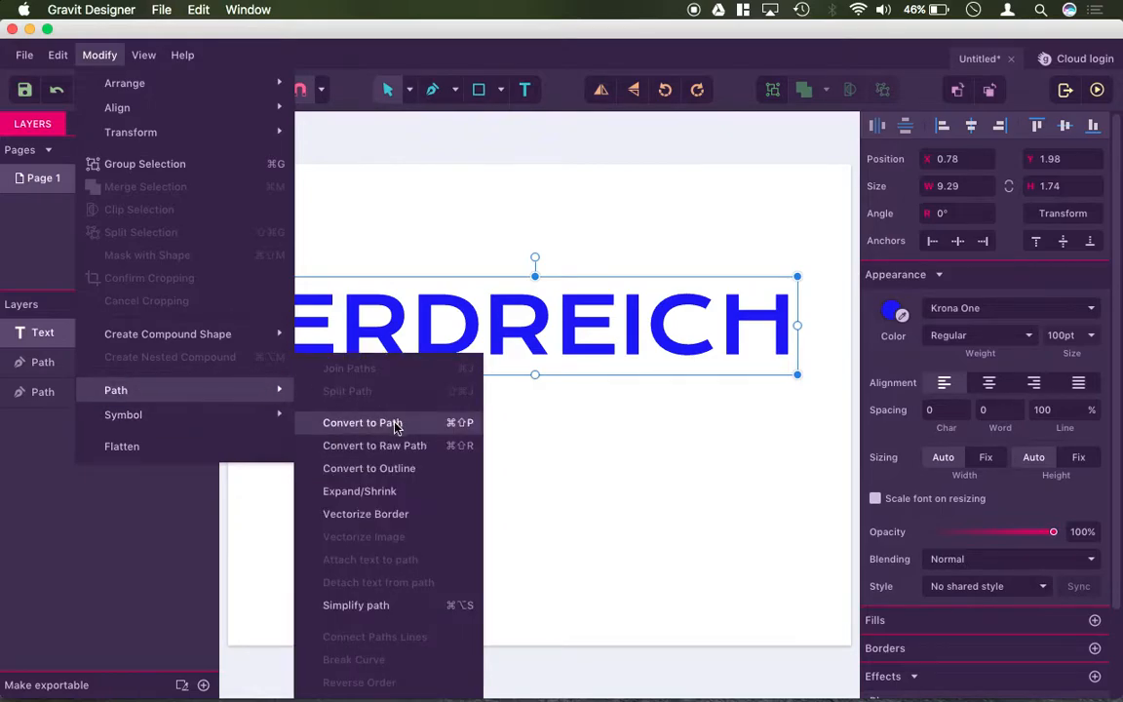
# Convert ERDREICH to a path, undo, then redo the conversion
pyautogui.click(362, 422)
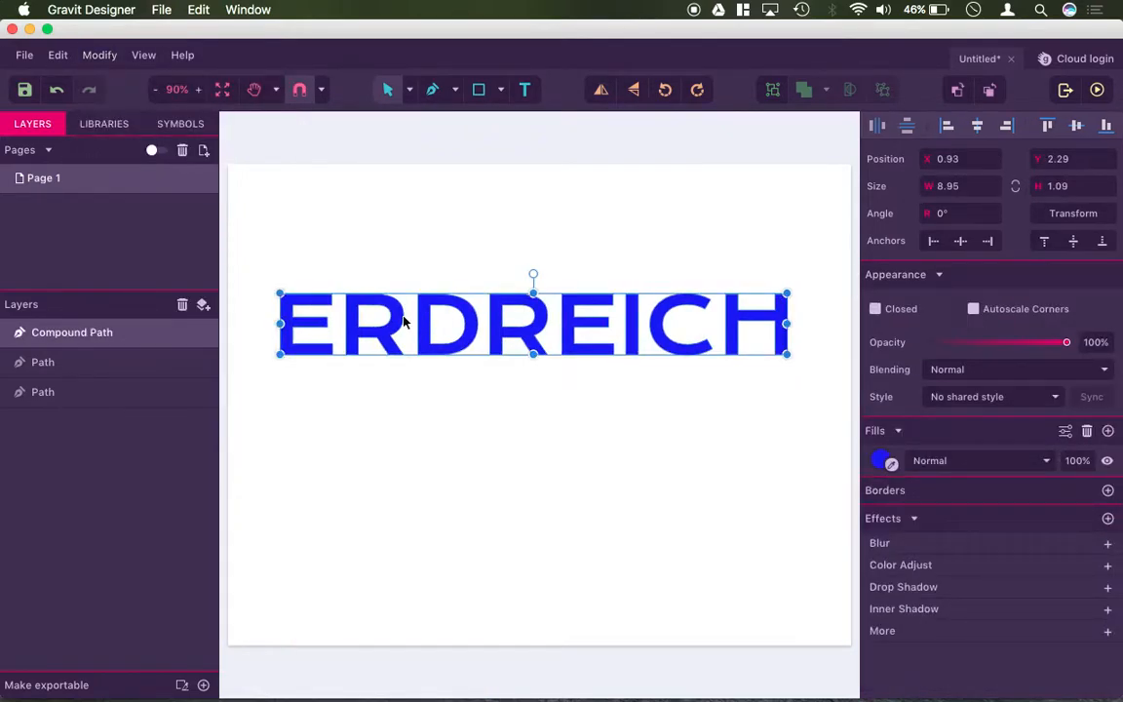
pyautogui.moveTo(717, 326)
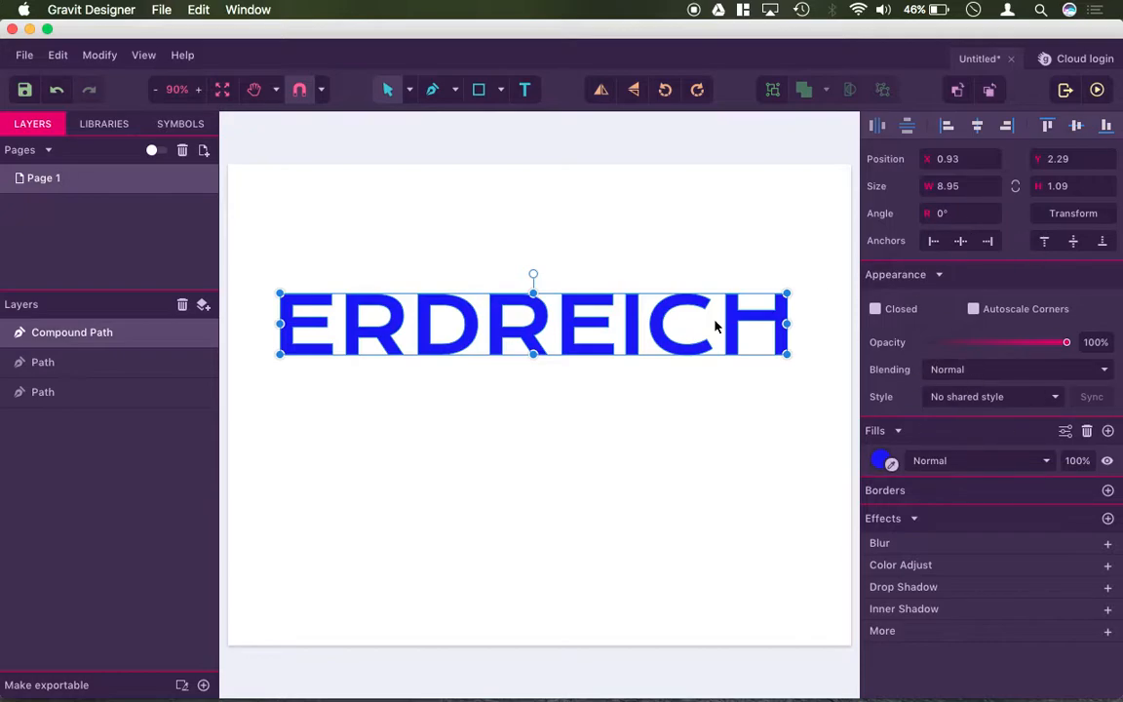
pyautogui.click(42, 331)
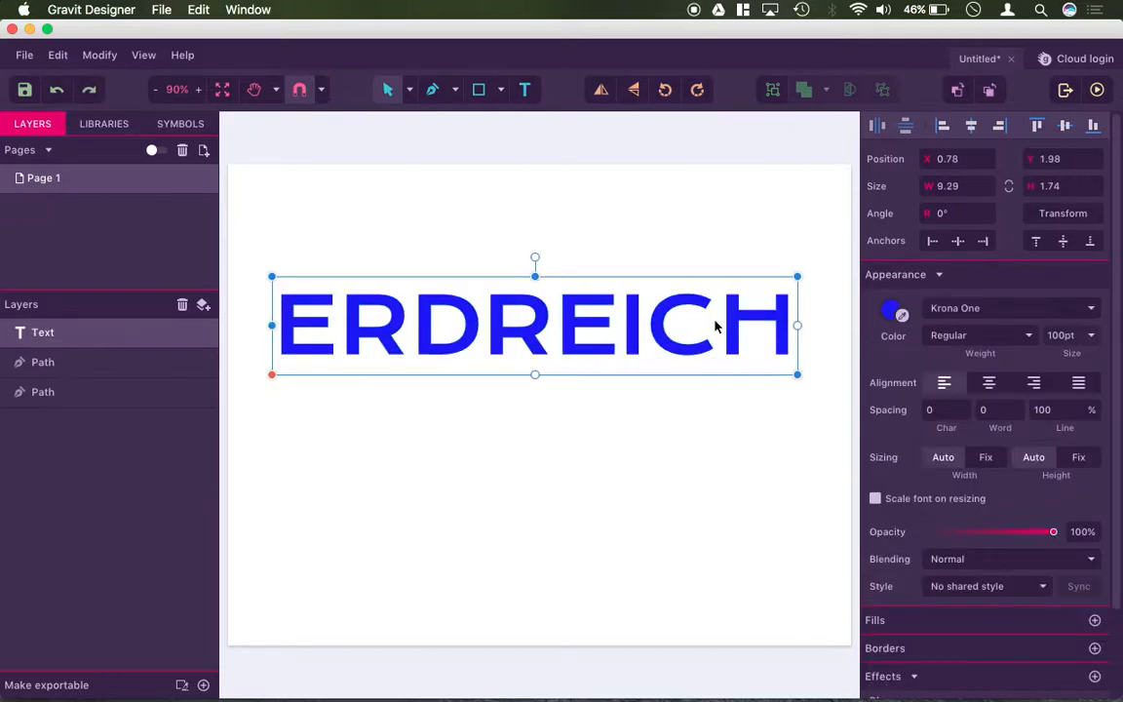
pyautogui.click(57, 55)
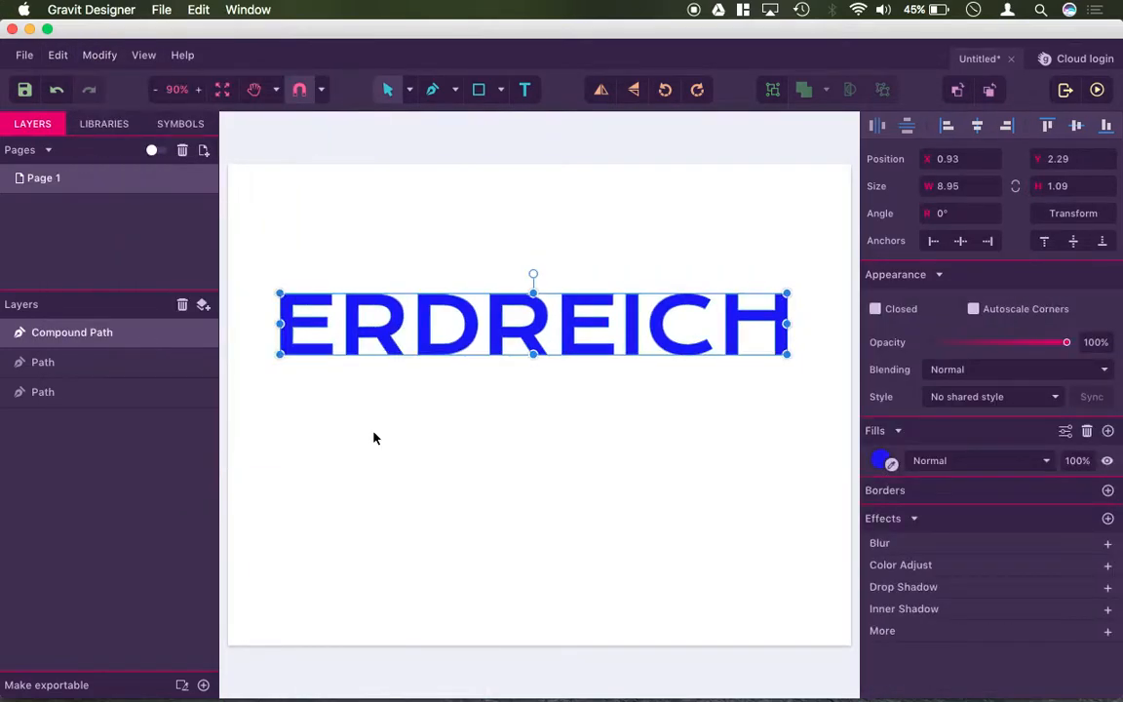
pyautogui.moveTo(411, 413)
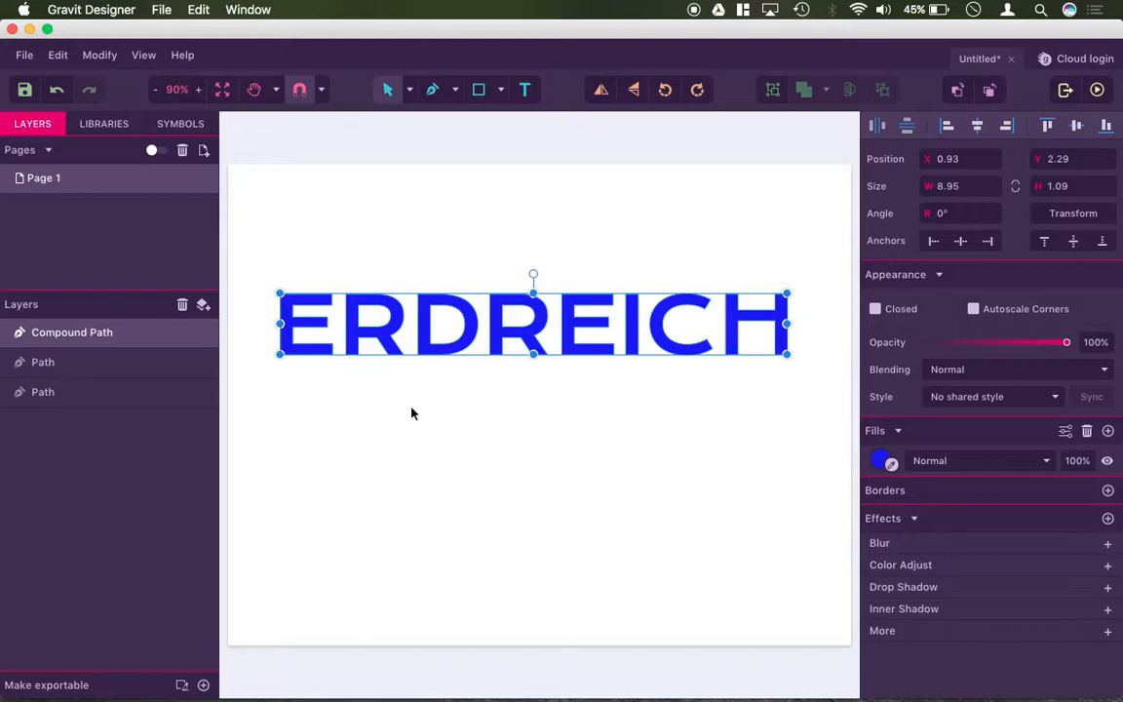
pyautogui.moveTo(421, 342)
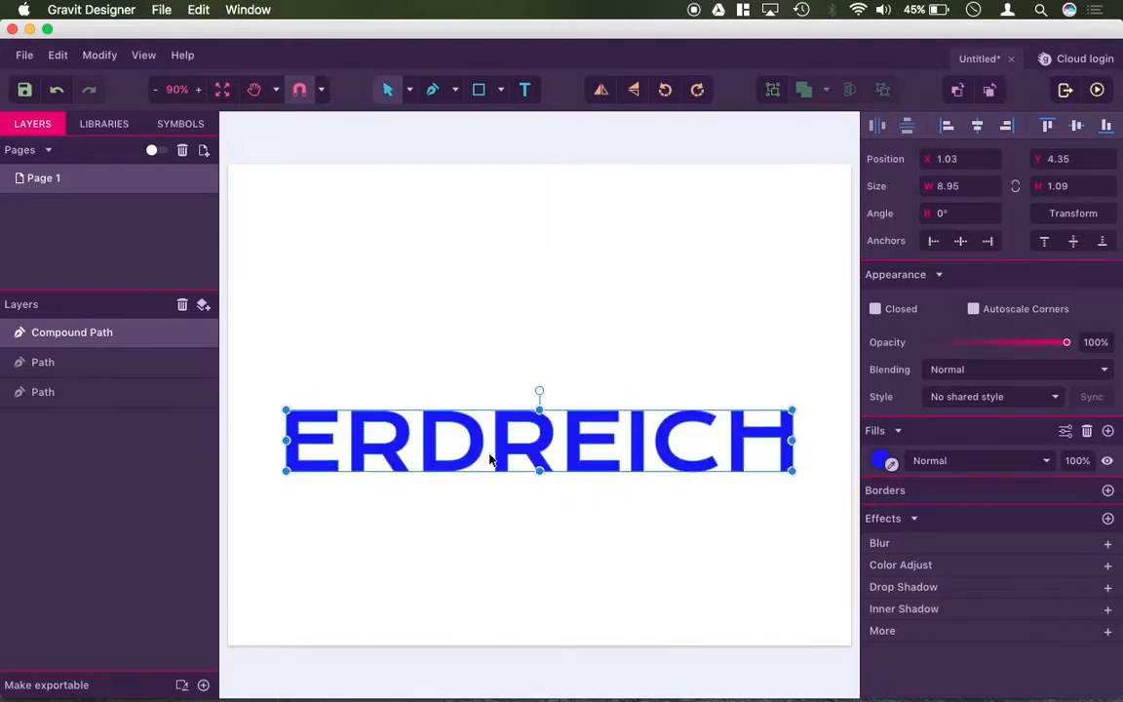
# Split the ERDREICH compound path into separate paths via the Modify menu
pyautogui.click(99, 55)
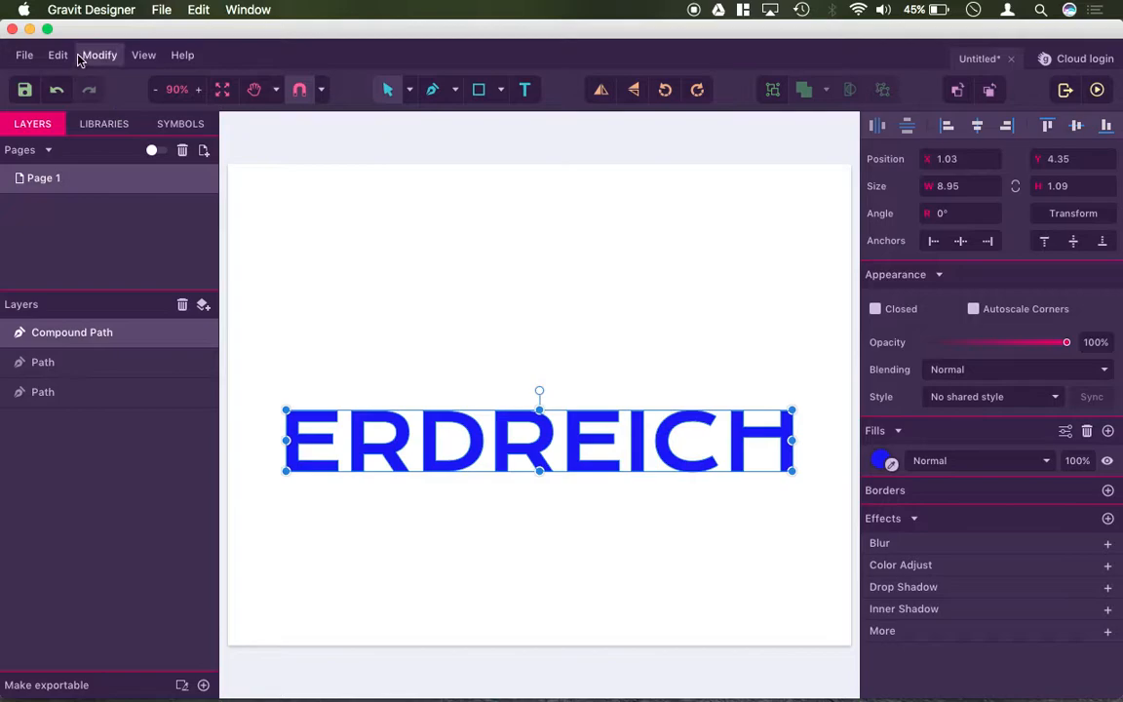
pyautogui.click(99, 55)
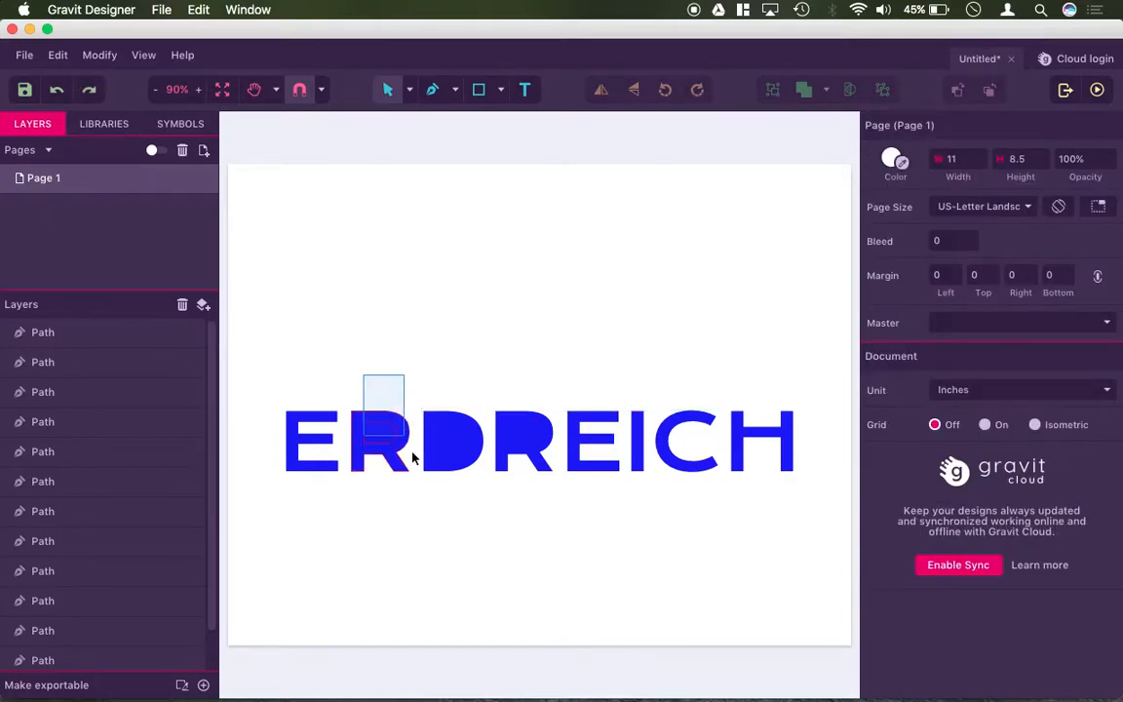
# Subtract the inner holes from the first R, the D and the second R
pyautogui.click(825, 90)
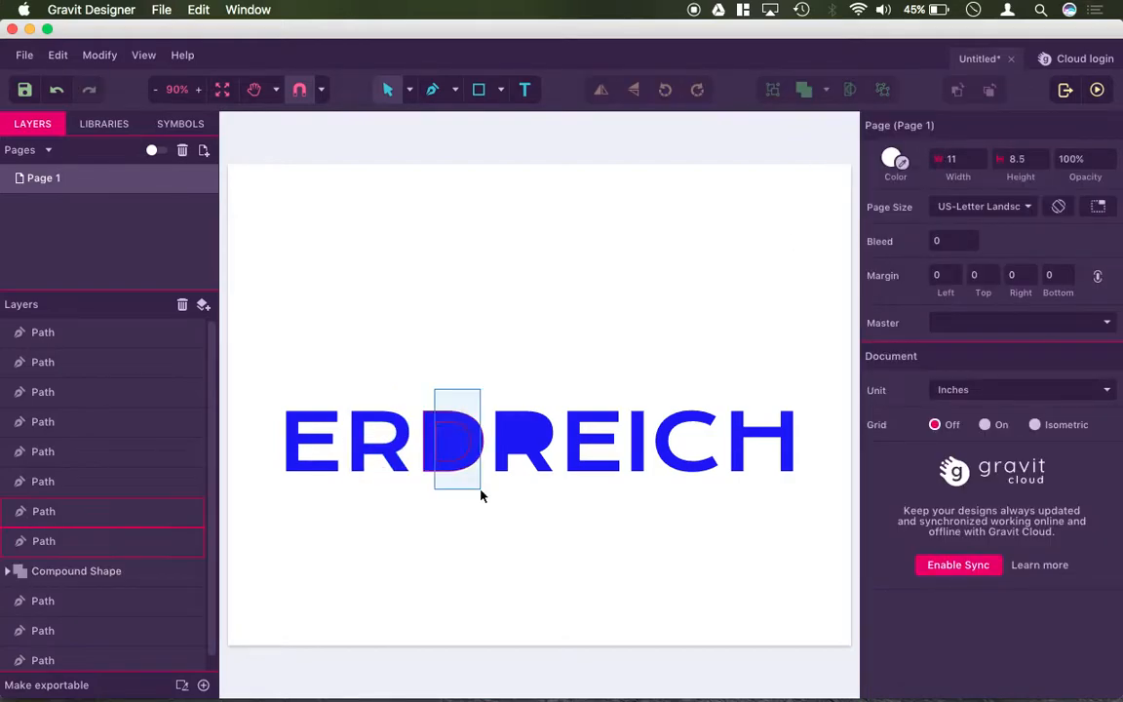
pyautogui.click(803, 89)
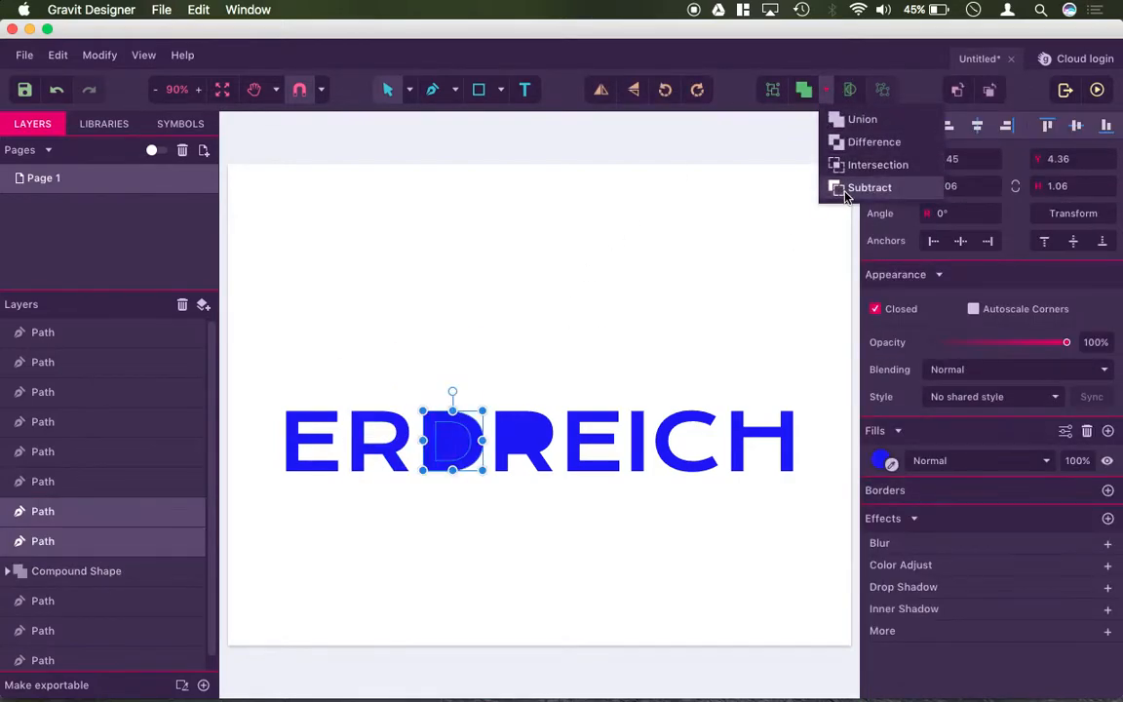
pyautogui.click(868, 187)
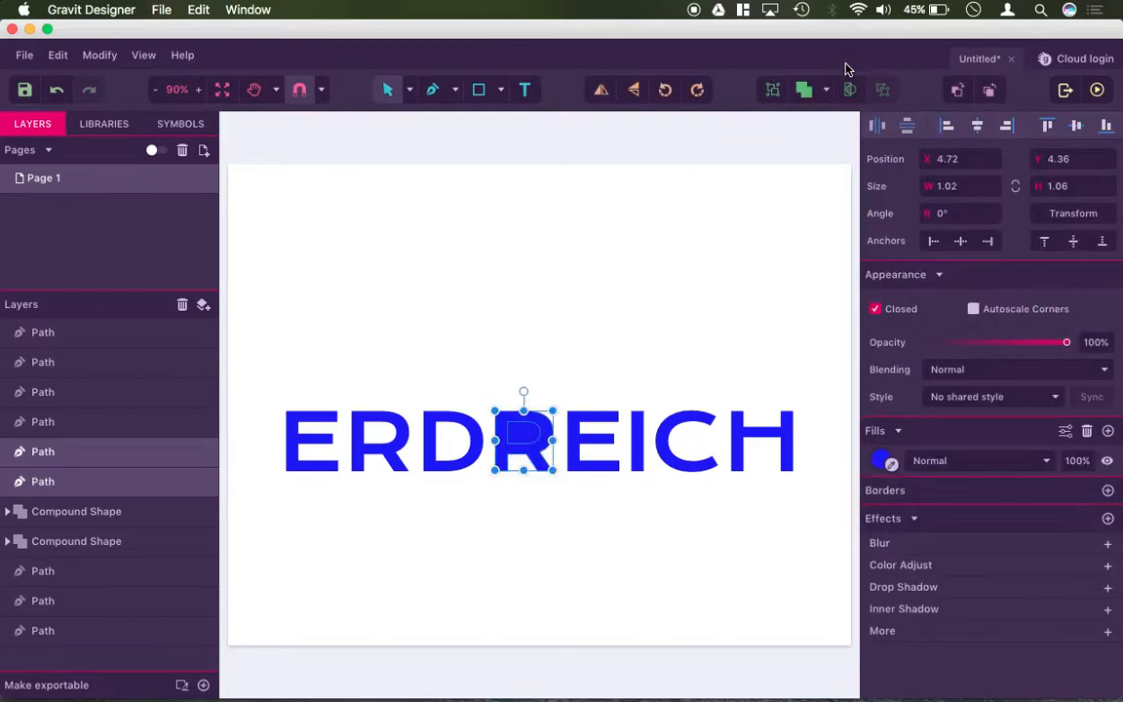
pyautogui.click(417, 420)
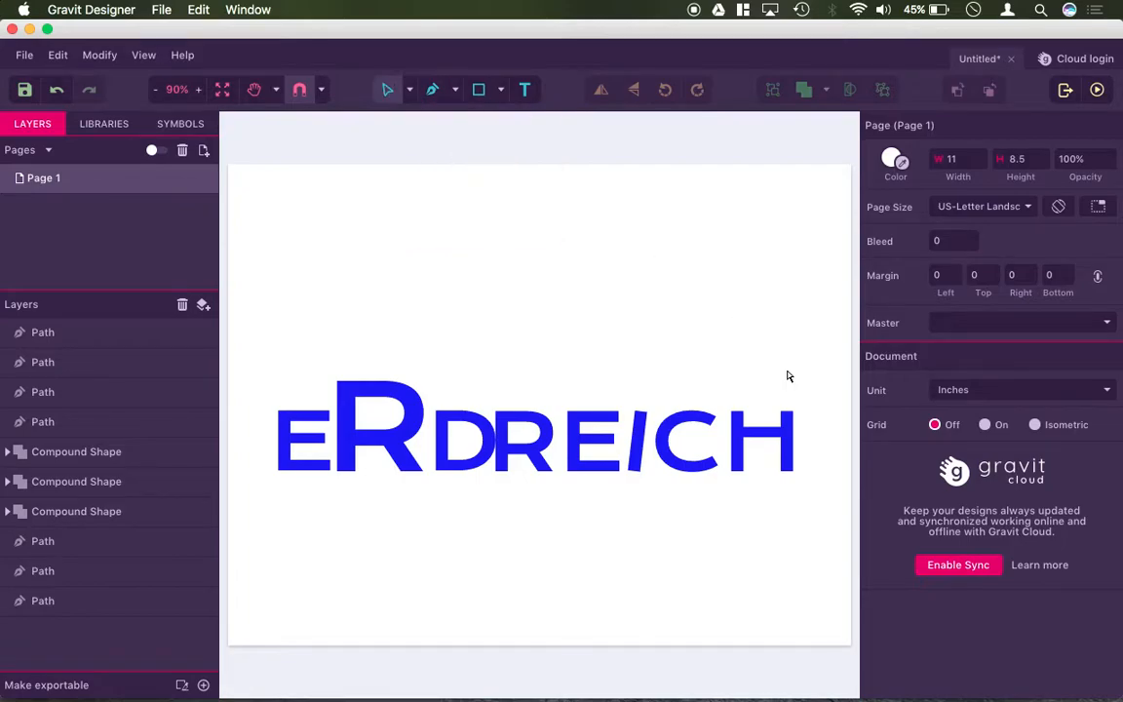
# Clear the selection after scaling and rotating the letter shapes
pyautogui.click(760, 439)
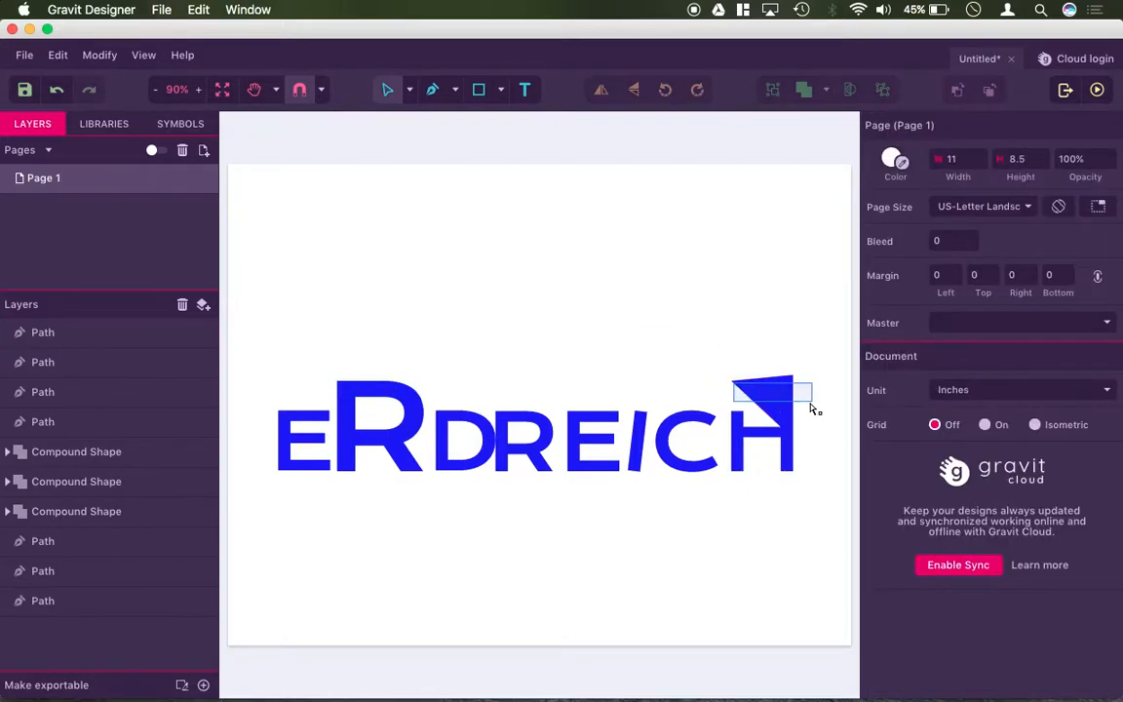
# Drag the H's top corner nodes right into a triangular flag
pyautogui.click(770, 400)
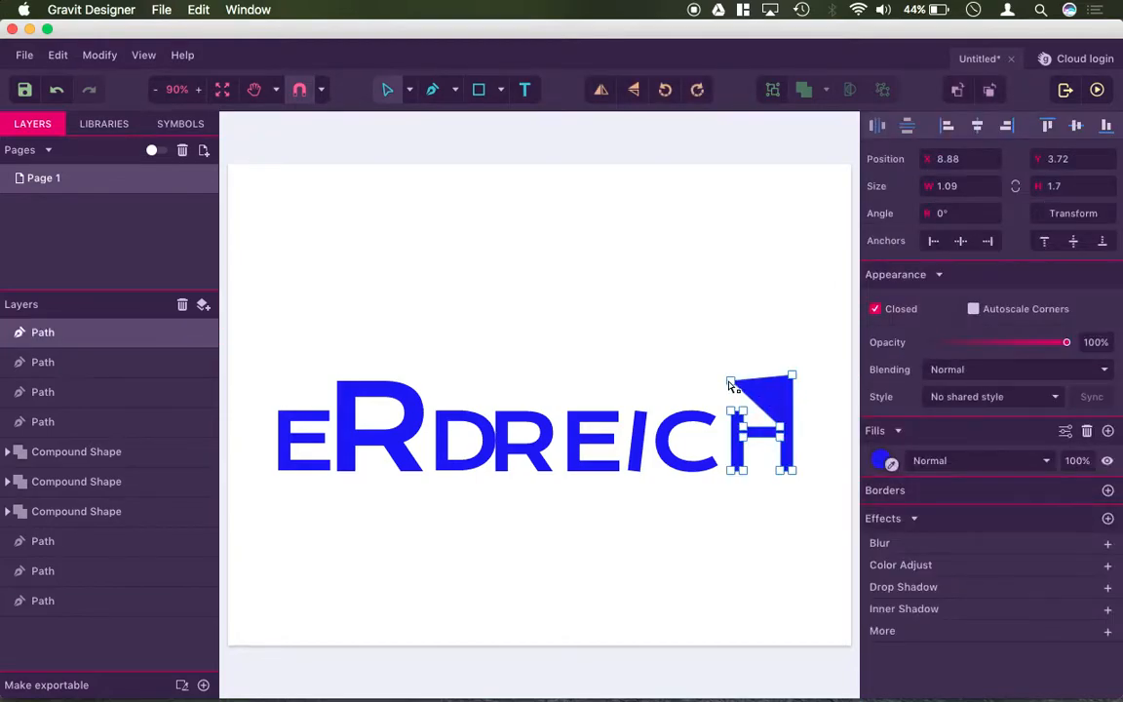
pyautogui.click(655, 364)
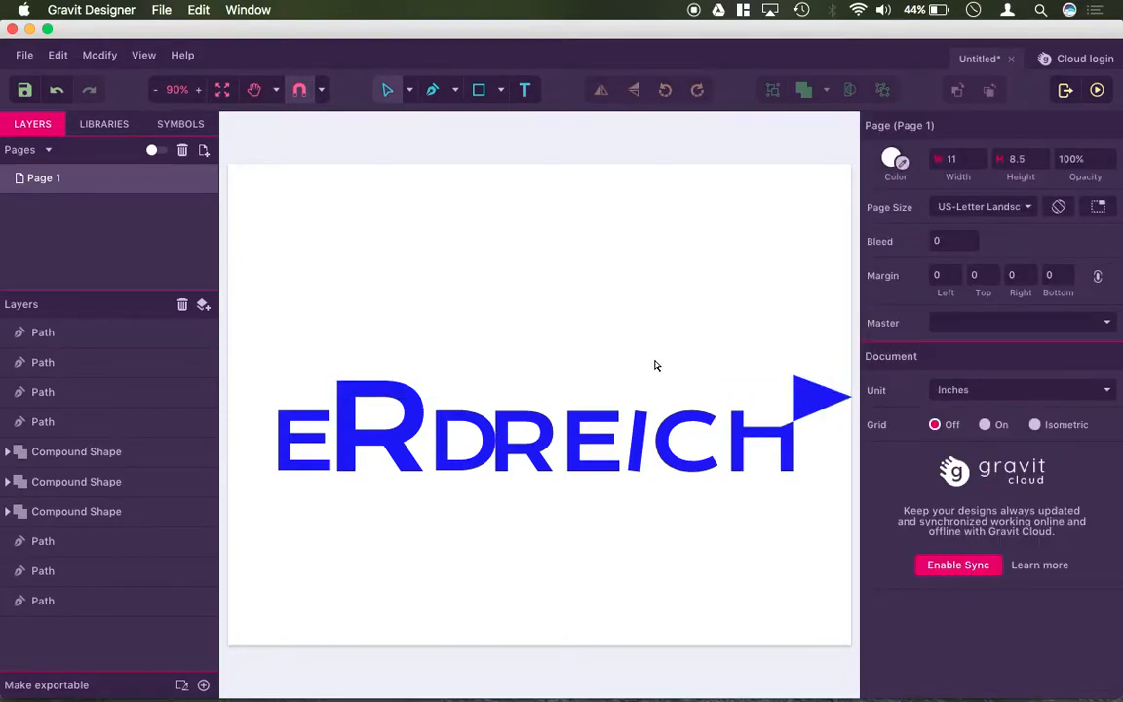
pyautogui.moveTo(464, 348)
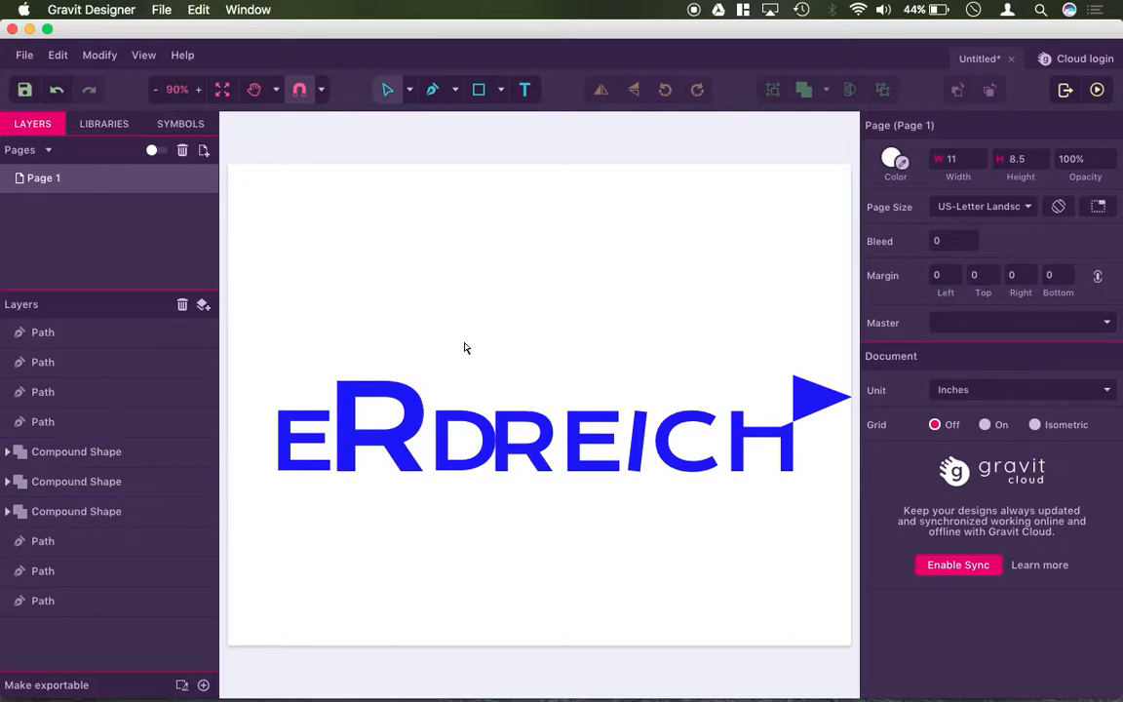